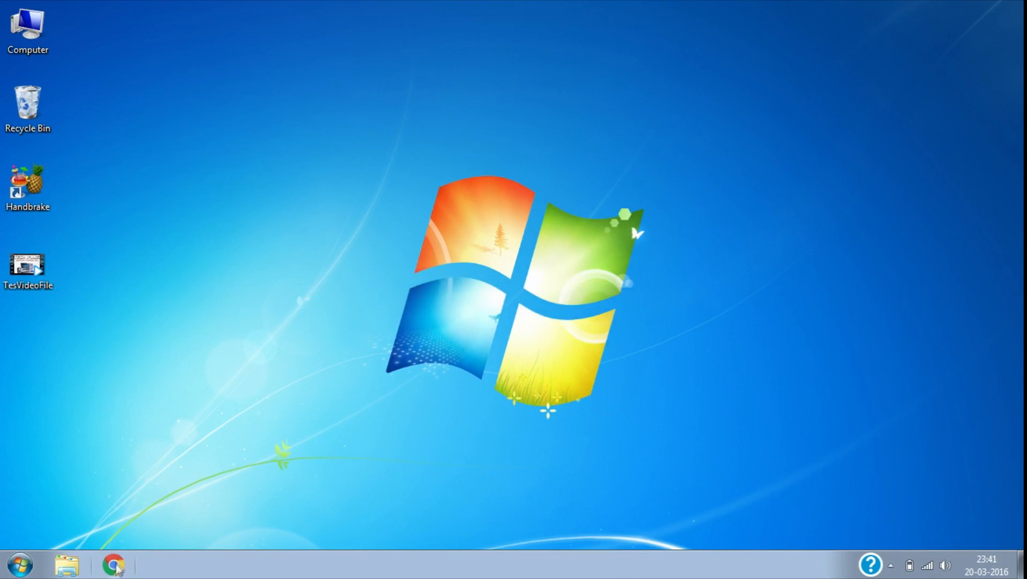
# Step: Search Google for "handbrake" in Chrome and go to the official handbrake.fr site
pyautogui.click(114, 563)
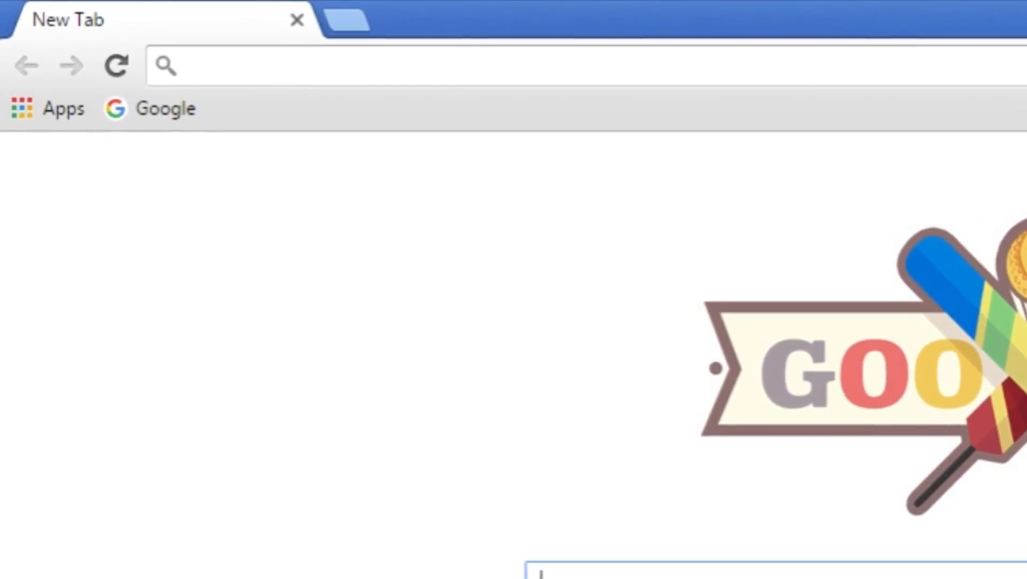
pyautogui.write('handbrake')
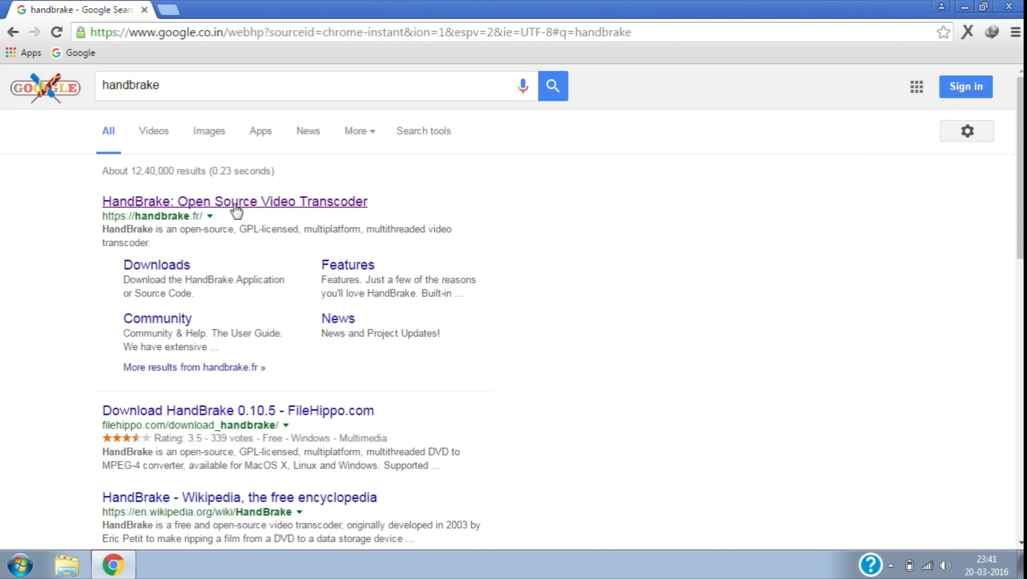
pyautogui.click(233, 202)
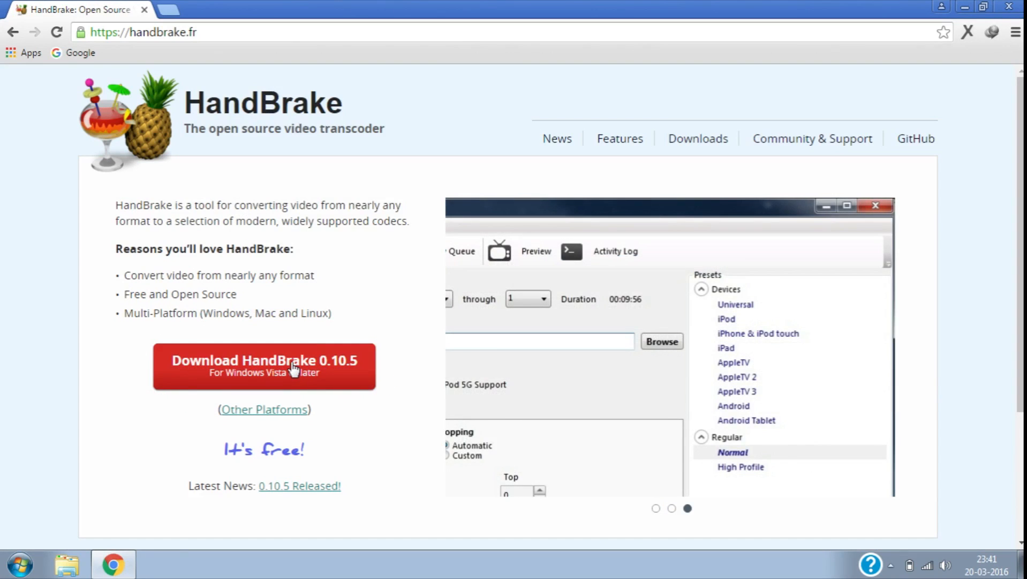
# Step: Download the 15.75 MB HandBrake 0.10.5 Windows installer
pyautogui.click(264, 367)
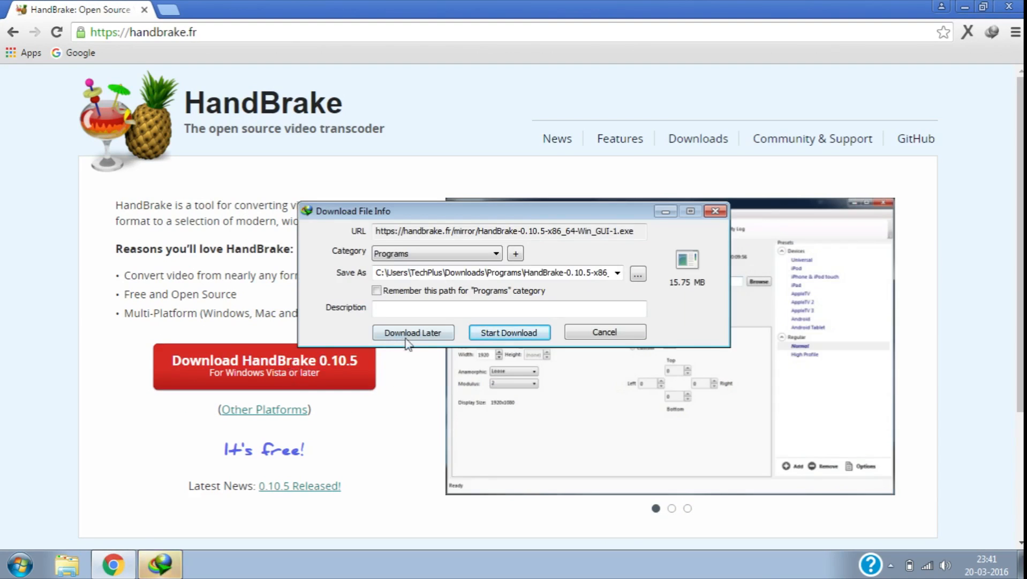
pyautogui.click(509, 331)
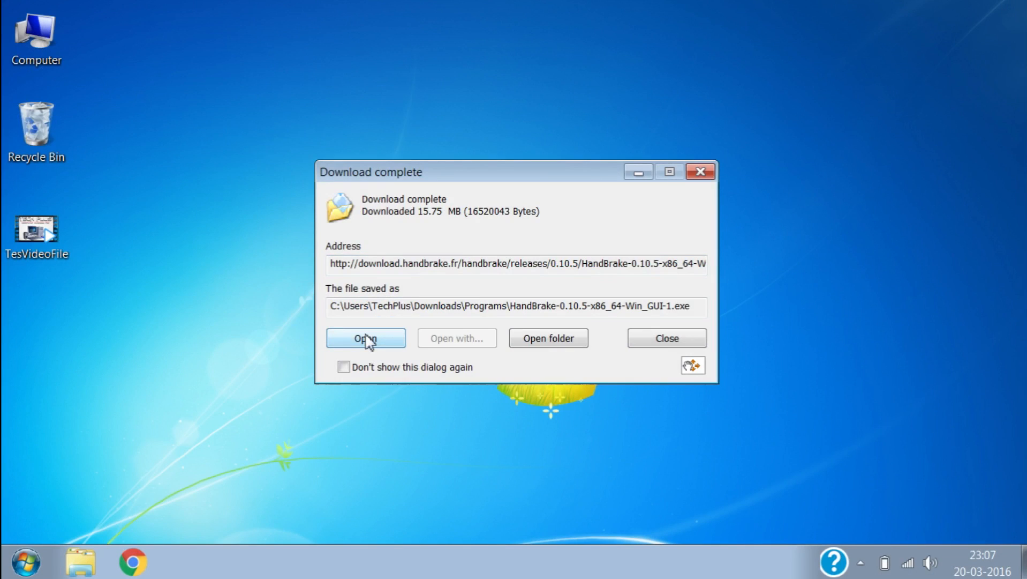
# Step: Run the installer, accept the GPL license and install HandBrake 0.10.5 into C:\Program Files\Handbrake
pyautogui.click(365, 337)
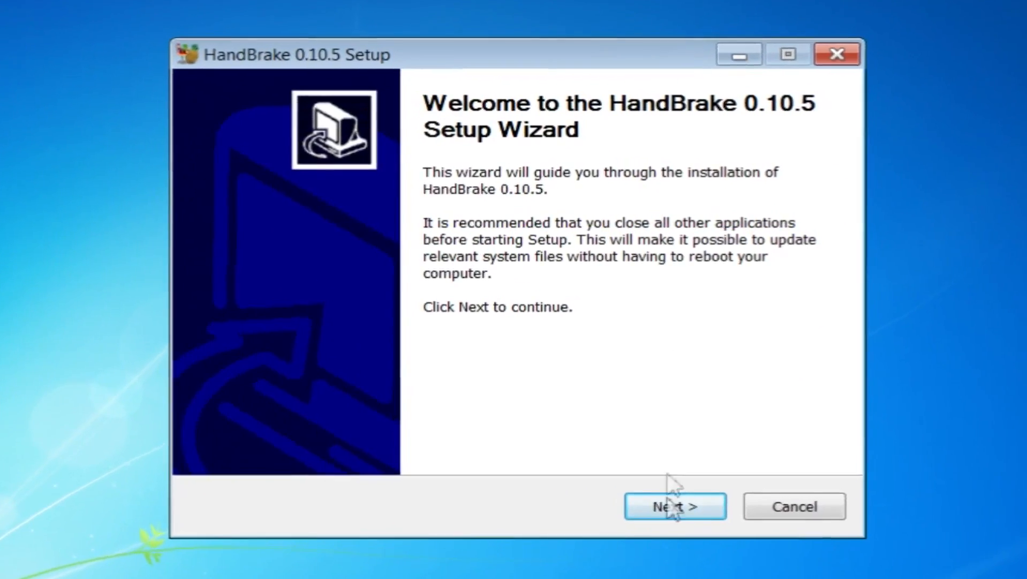
pyautogui.click(675, 506)
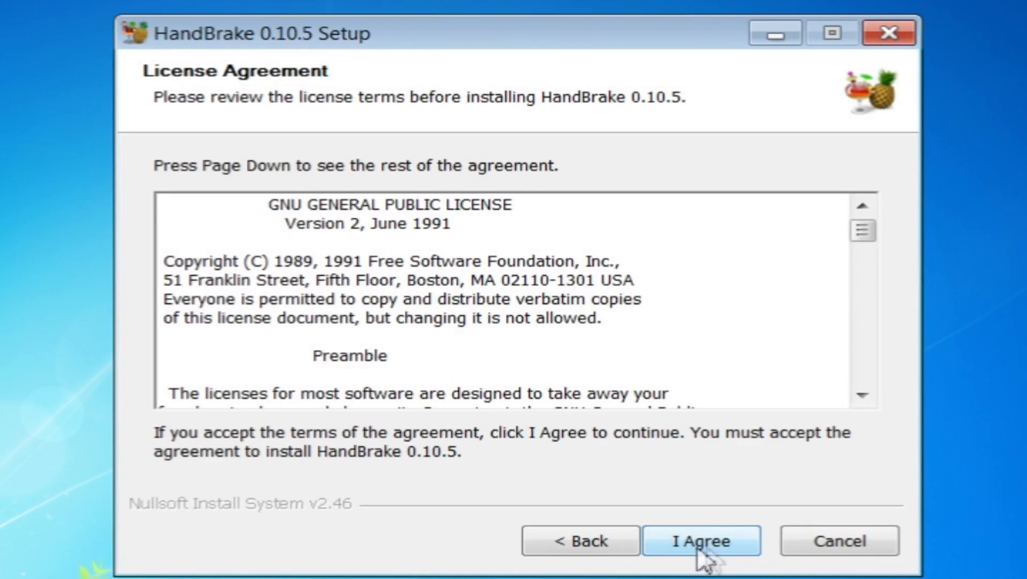
pyautogui.click(700, 540)
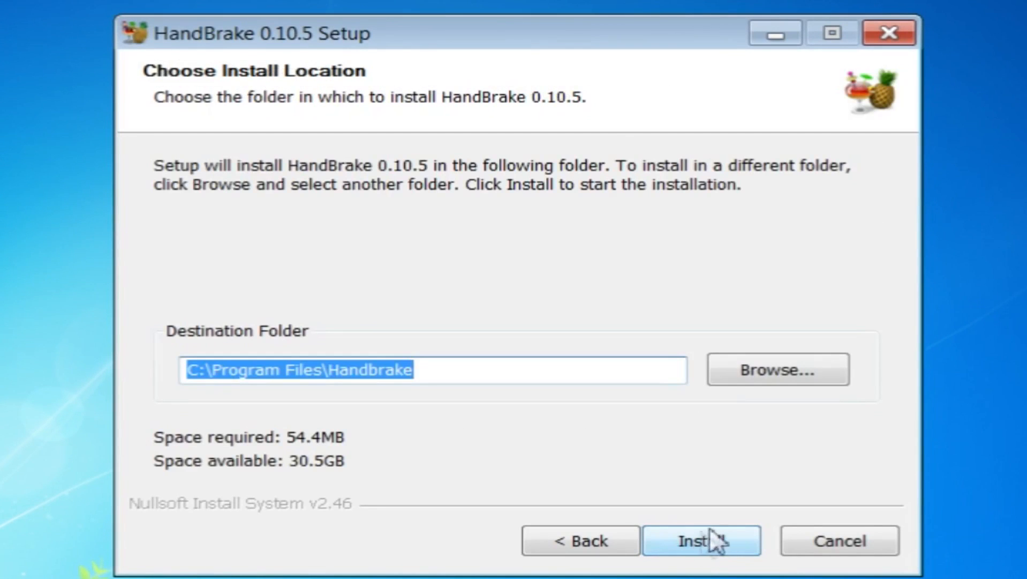
pyautogui.click(701, 540)
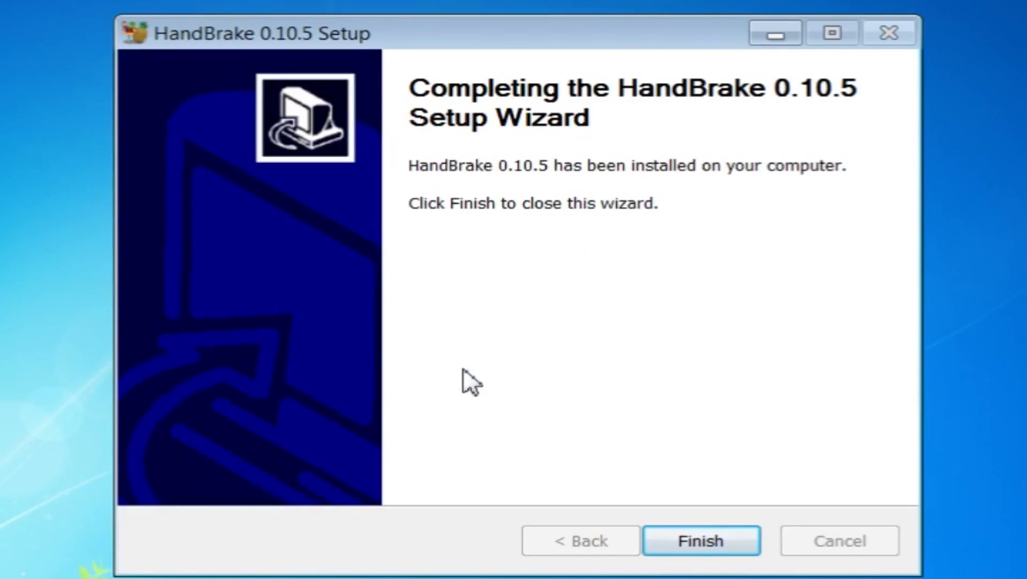
pyautogui.click(701, 540)
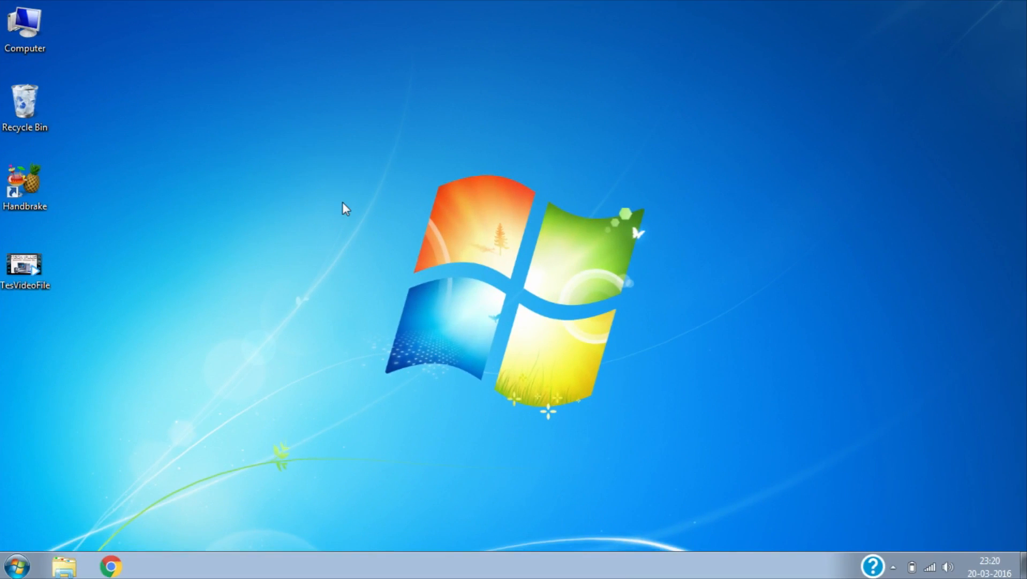
pyautogui.moveTo(71, 179)
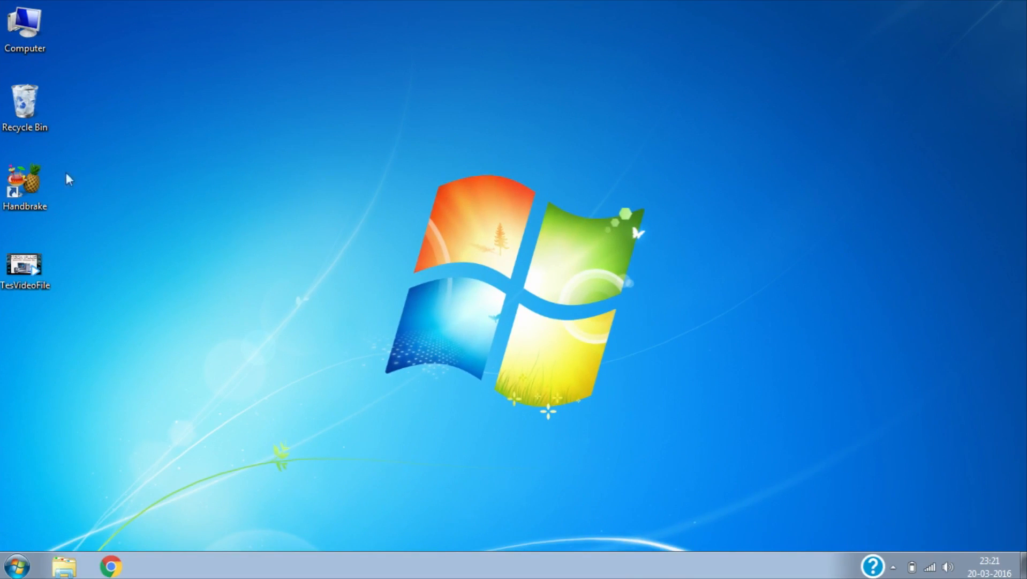
# Step: Launch HandBrake from its desktop shortcut with administrator rights
pyautogui.click(25, 185)
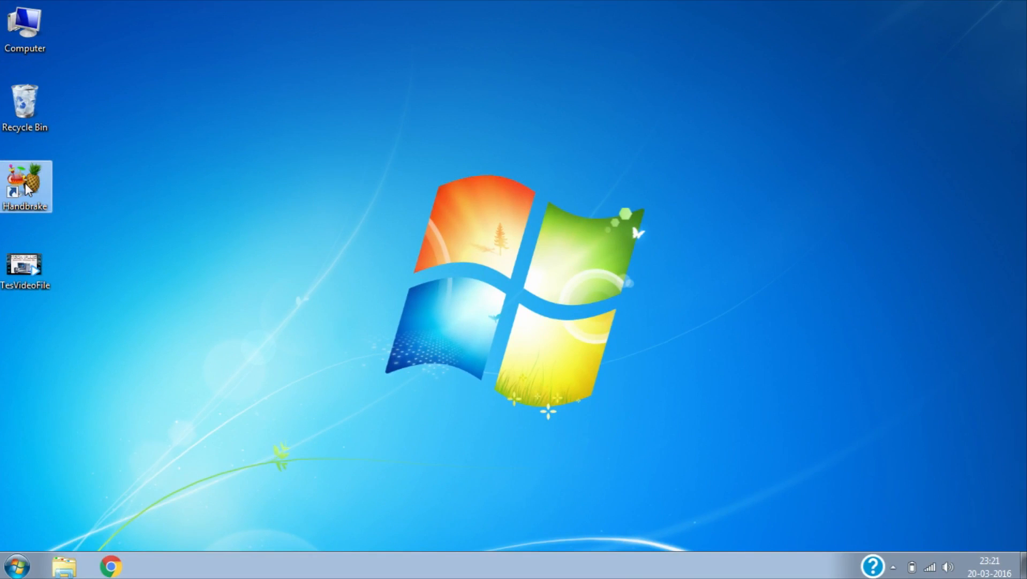
pyautogui.rightClick(26, 185)
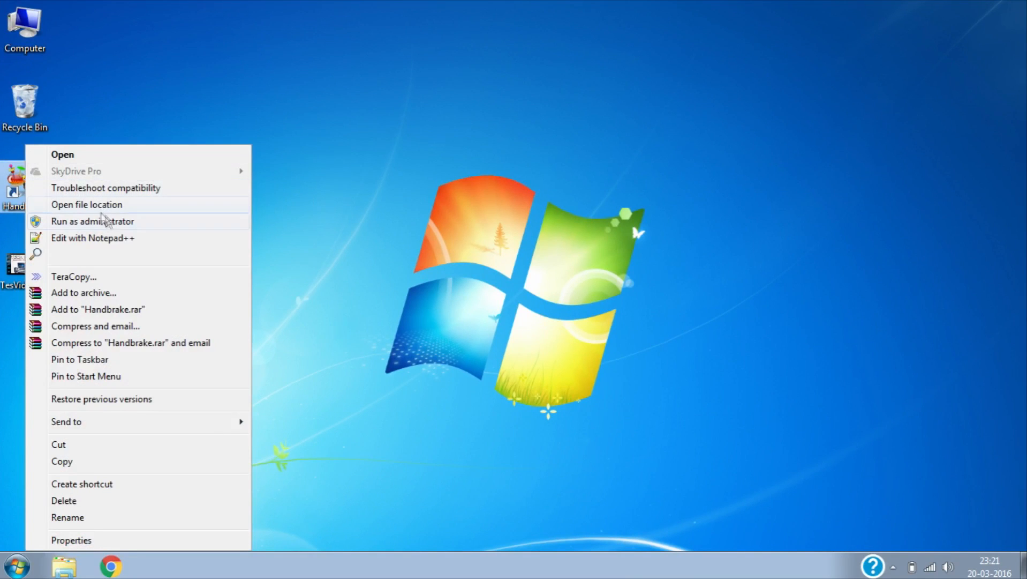
pyautogui.moveTo(162, 227)
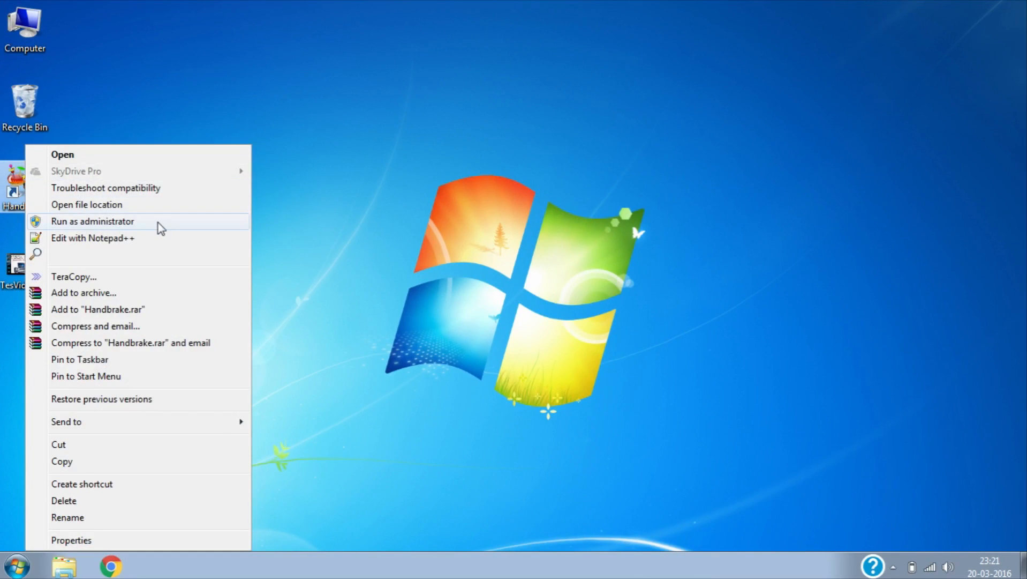
pyautogui.click(93, 221)
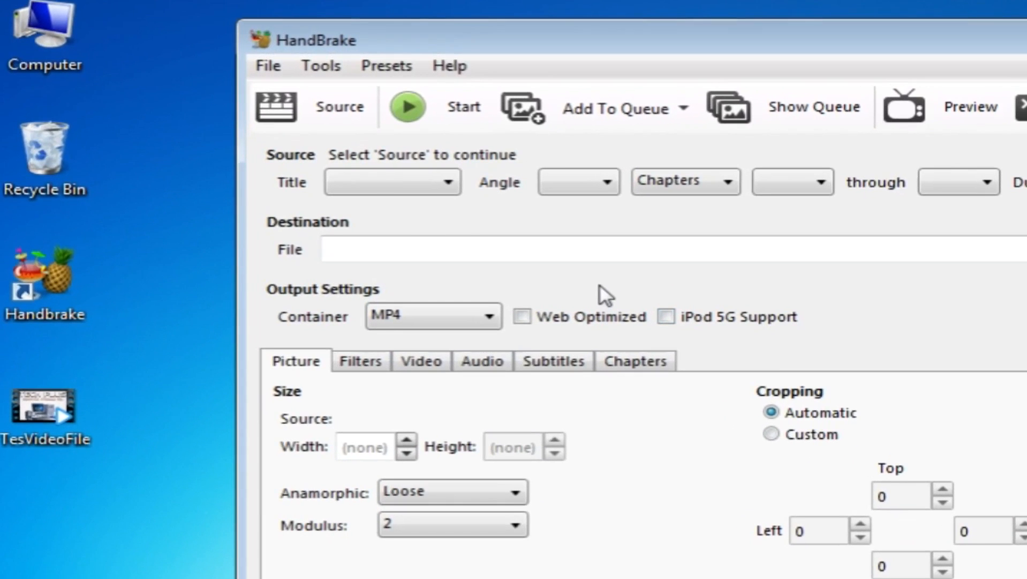
# Step: Load TesVideoFile from the Desktop as the source video (4:28, 1920x1080)
pyautogui.click(339, 106)
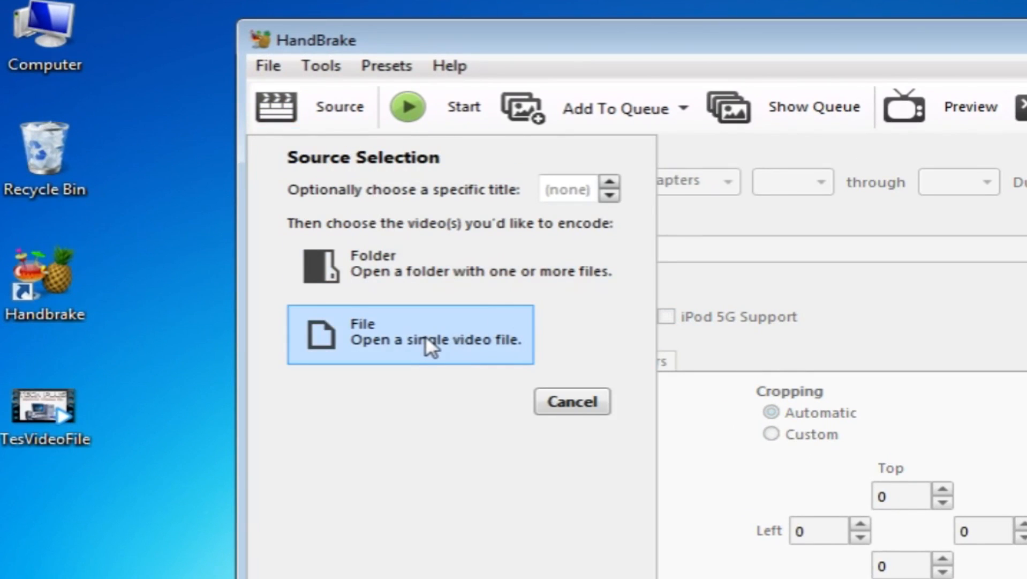
pyautogui.click(409, 333)
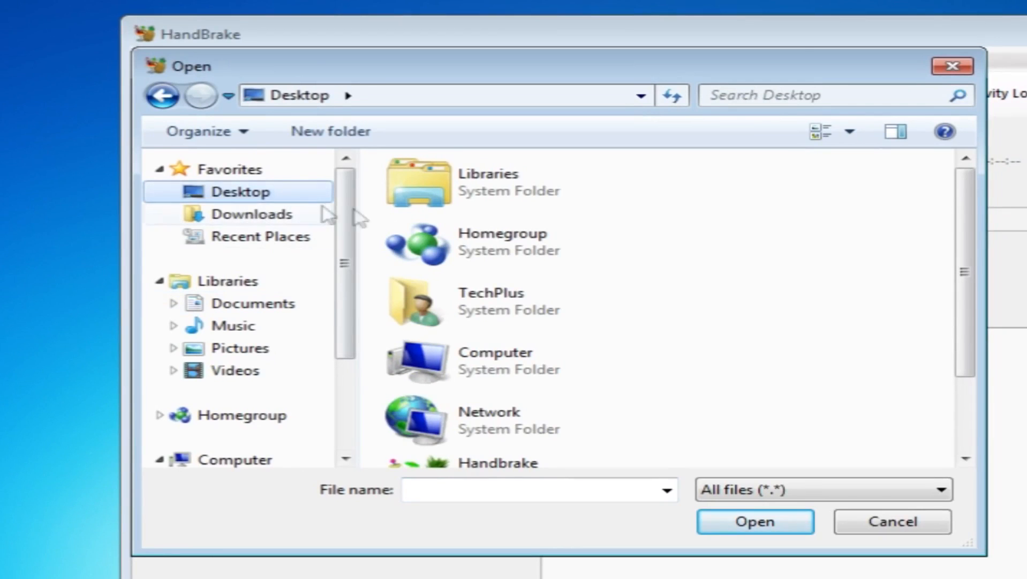
pyautogui.moveTo(969, 418)
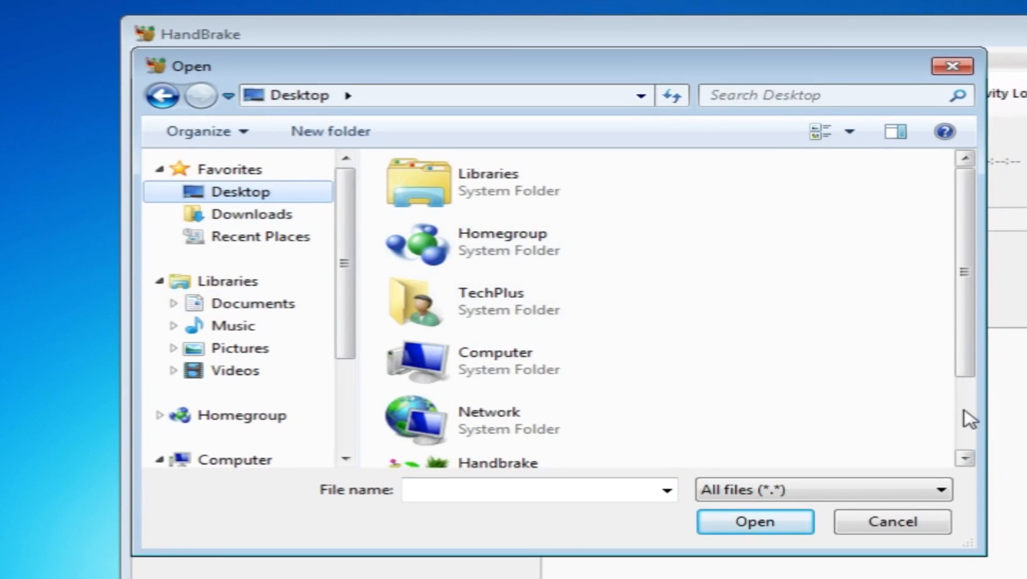
pyautogui.scroll(-3)
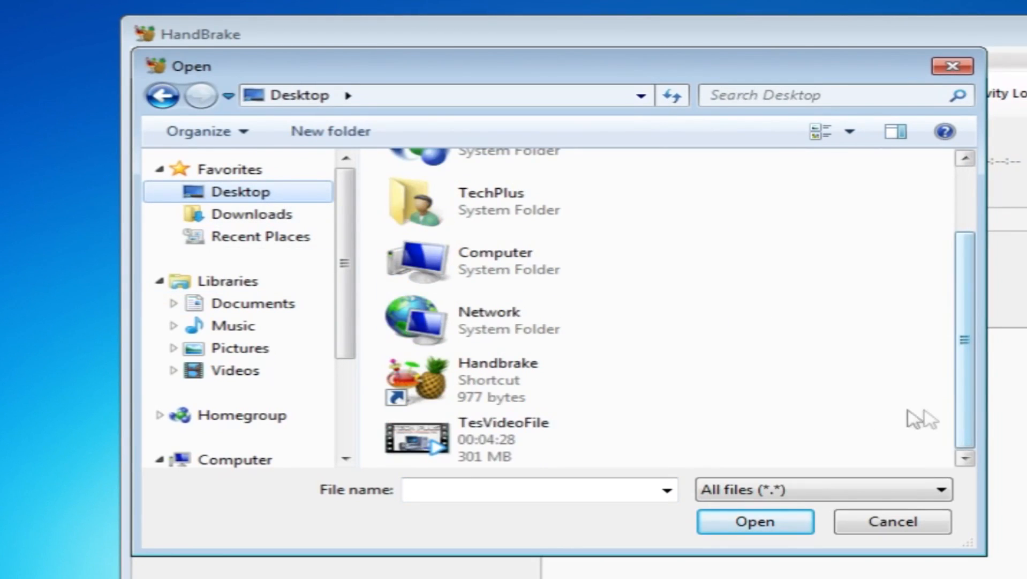
pyautogui.click(505, 440)
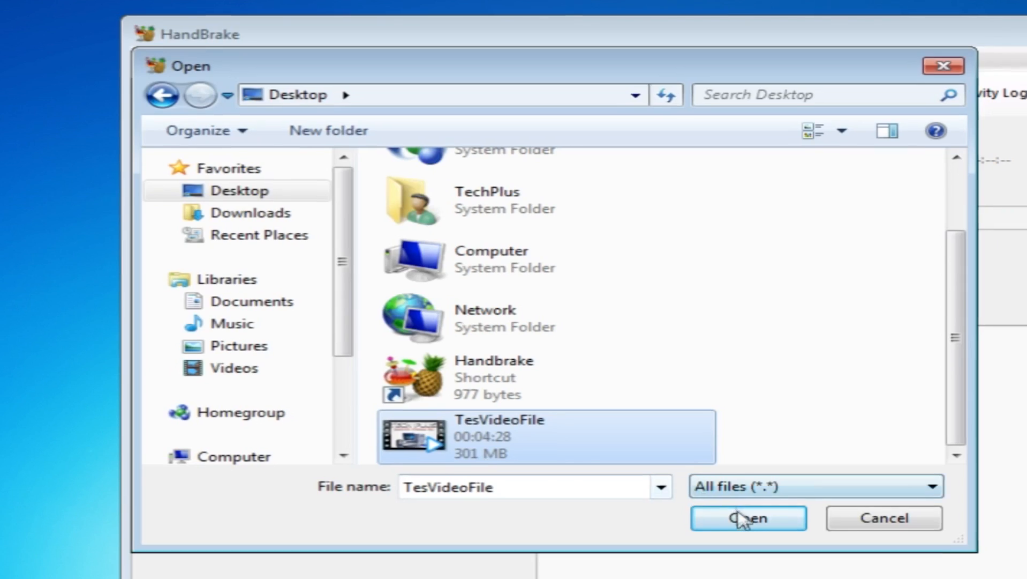
pyautogui.click(748, 518)
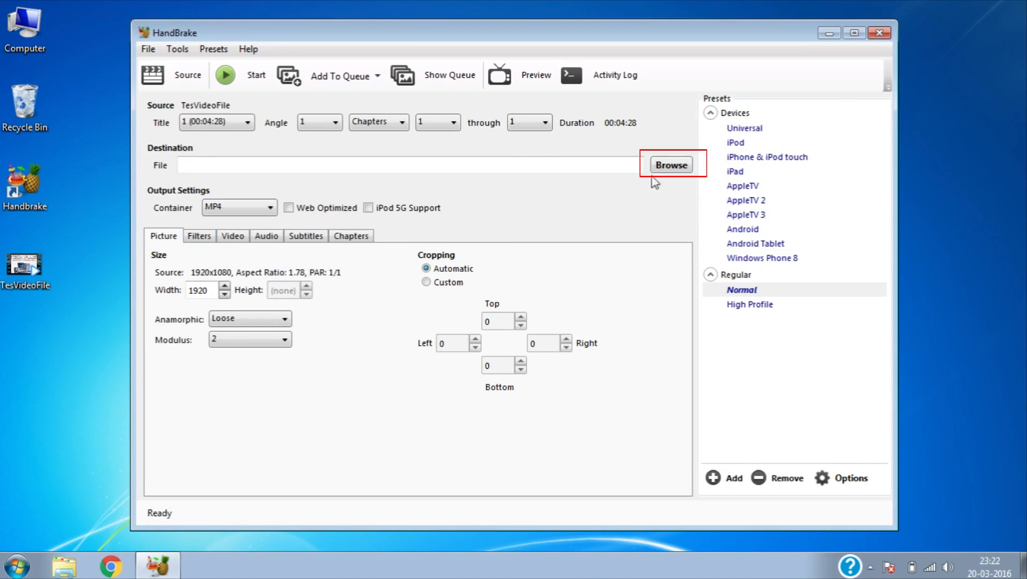
# Step: Set the destination to New Video File.mp4 on the Desktop and start encoding
pyautogui.click(670, 164)
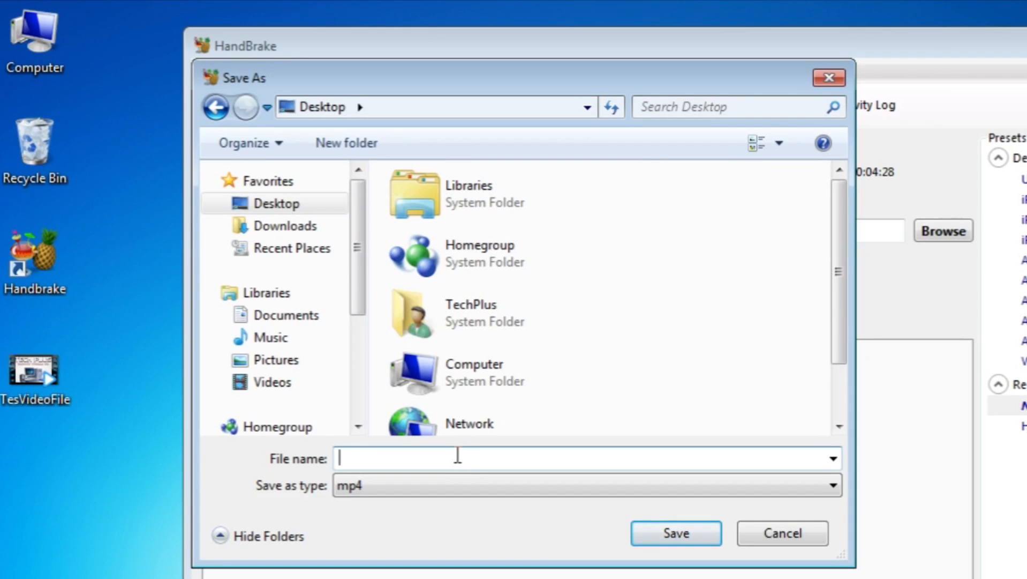
pyautogui.write('New Video File')
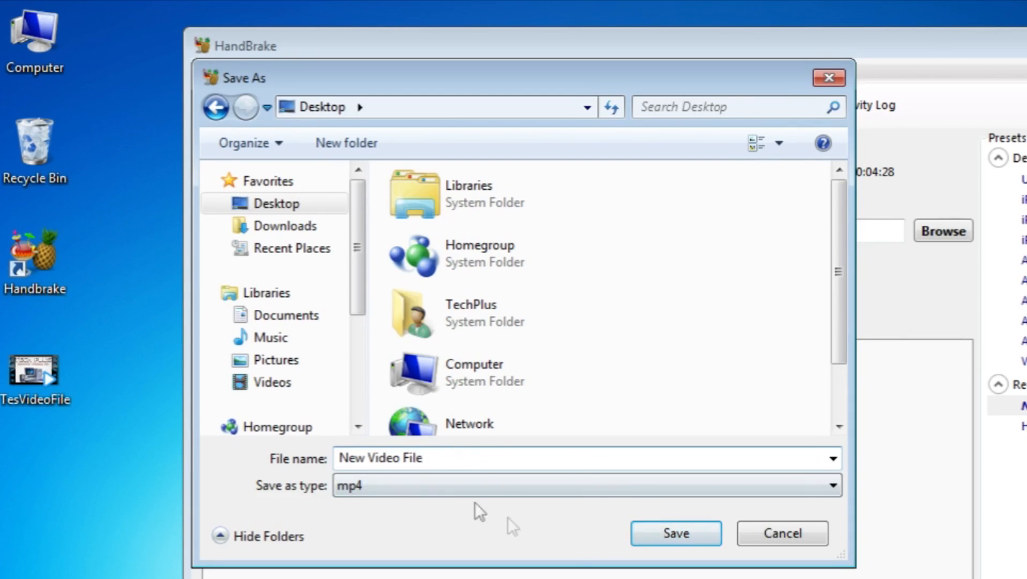
pyautogui.click(675, 532)
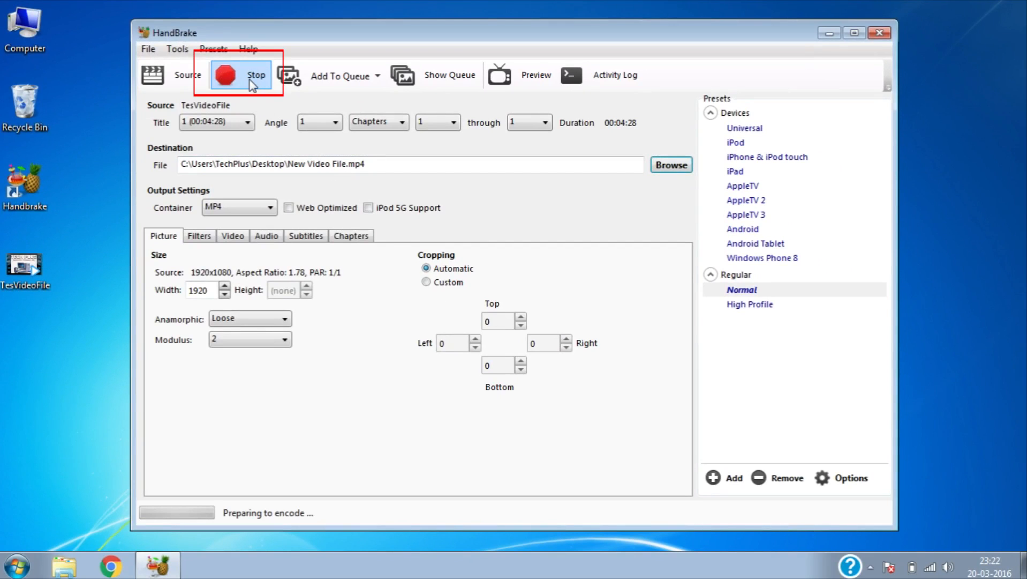
pyautogui.moveTo(328, 415)
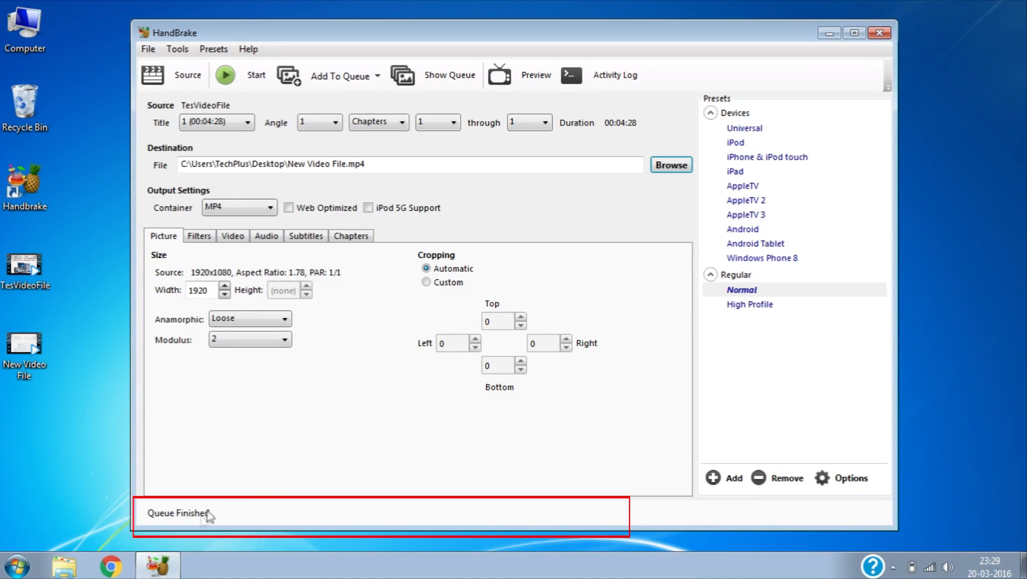
pyautogui.moveTo(186, 520)
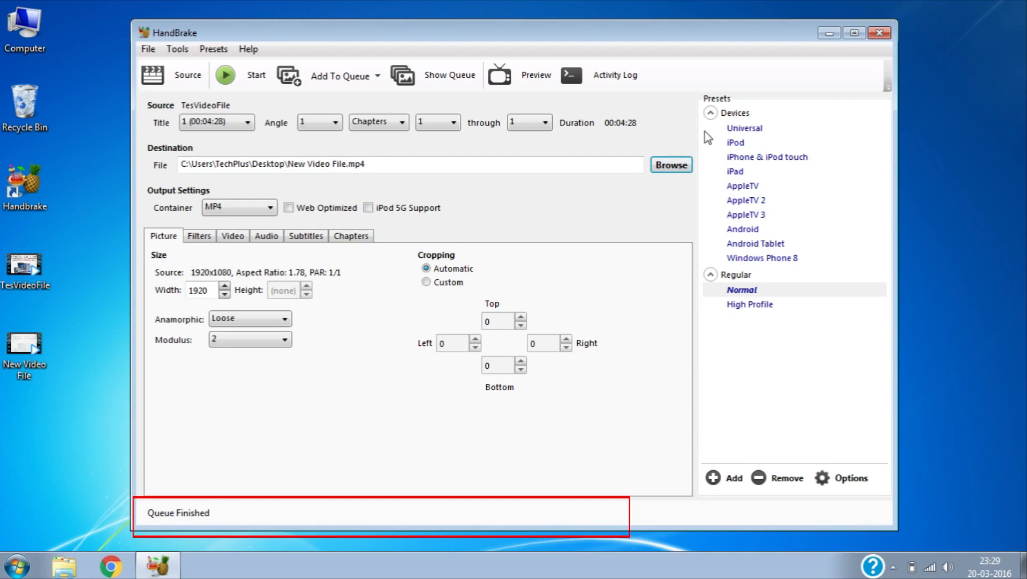
# Step: Close HandBrake and review TesVideoFile's properties showing the 301 MB original, then dismiss them
pyautogui.click(880, 32)
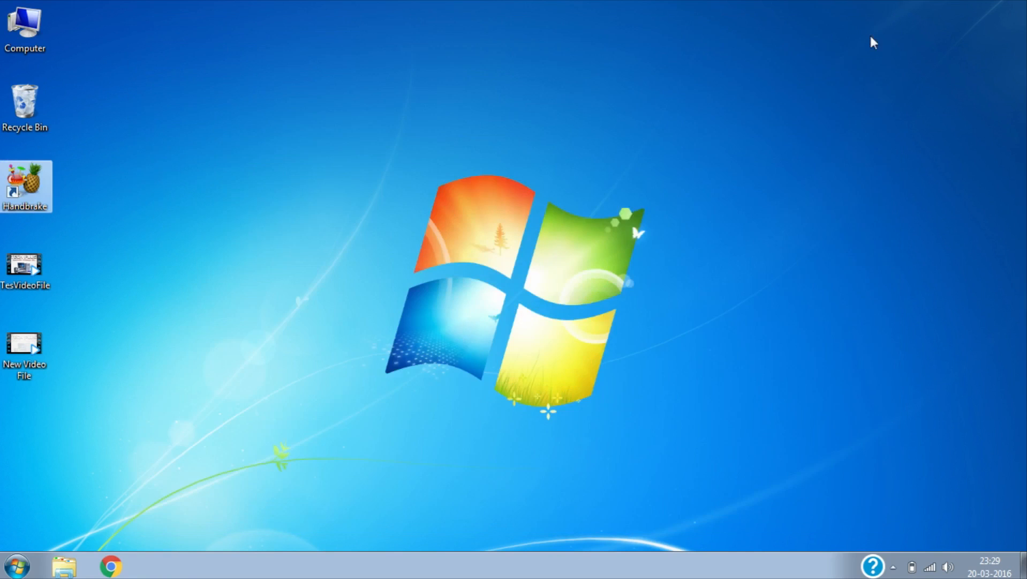
pyautogui.moveTo(211, 278)
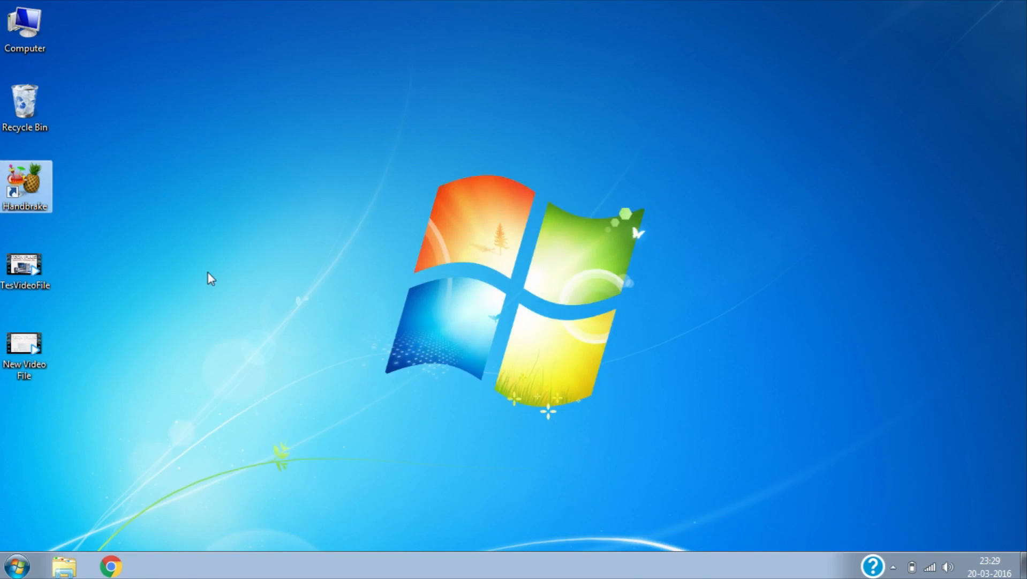
pyautogui.click(26, 265)
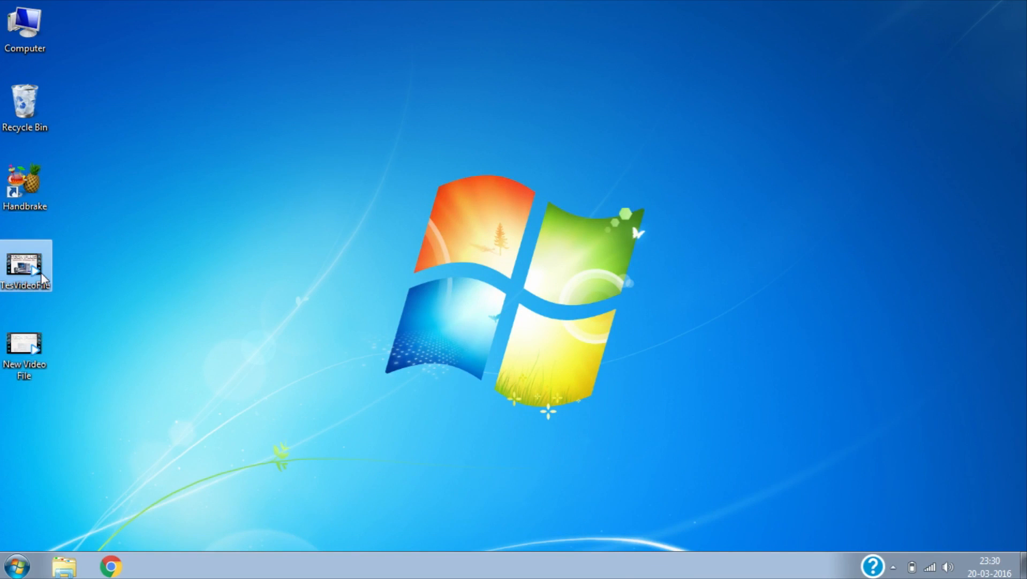
pyautogui.rightClick(24, 268)
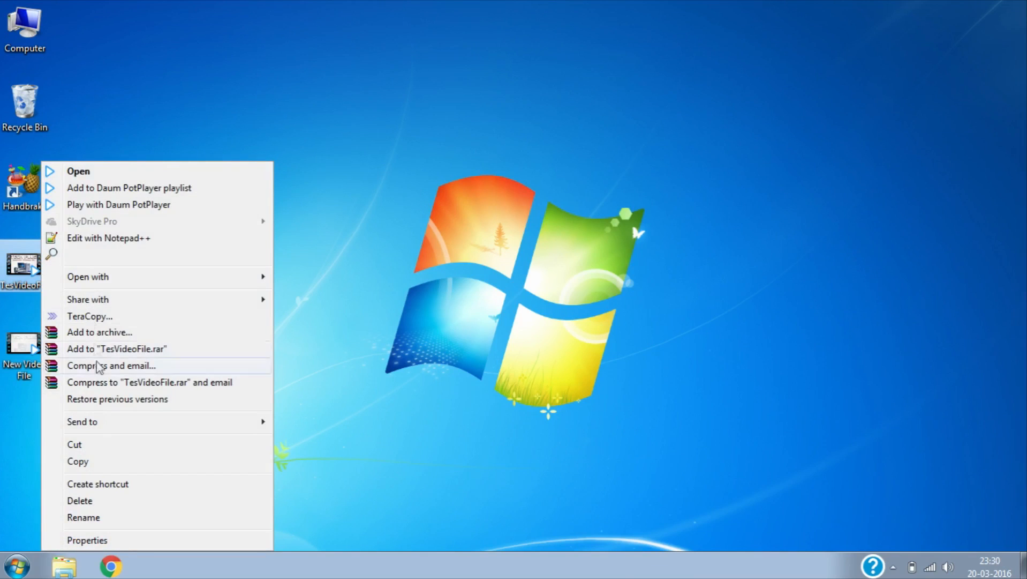
pyautogui.click(87, 538)
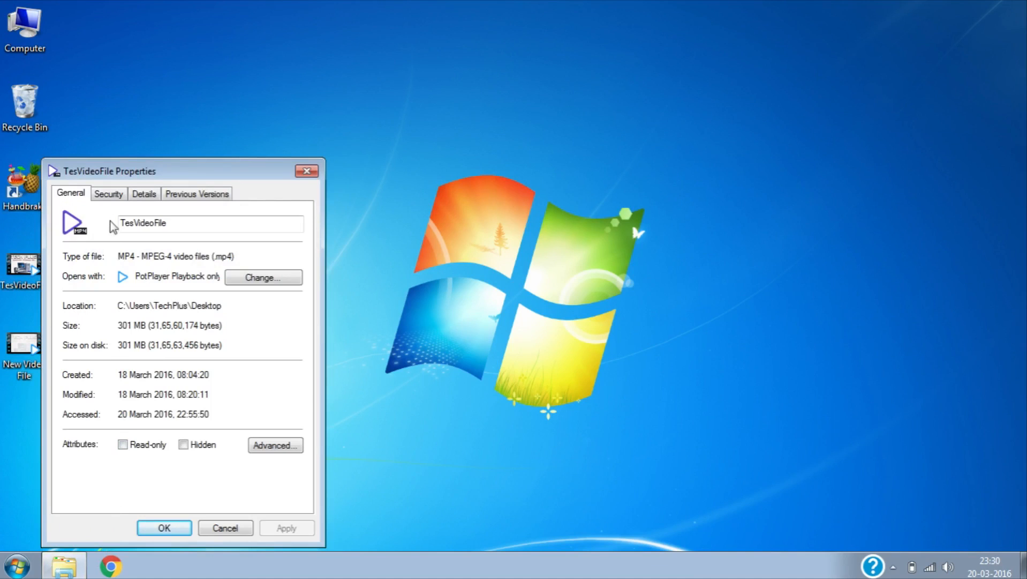
pyautogui.click(144, 192)
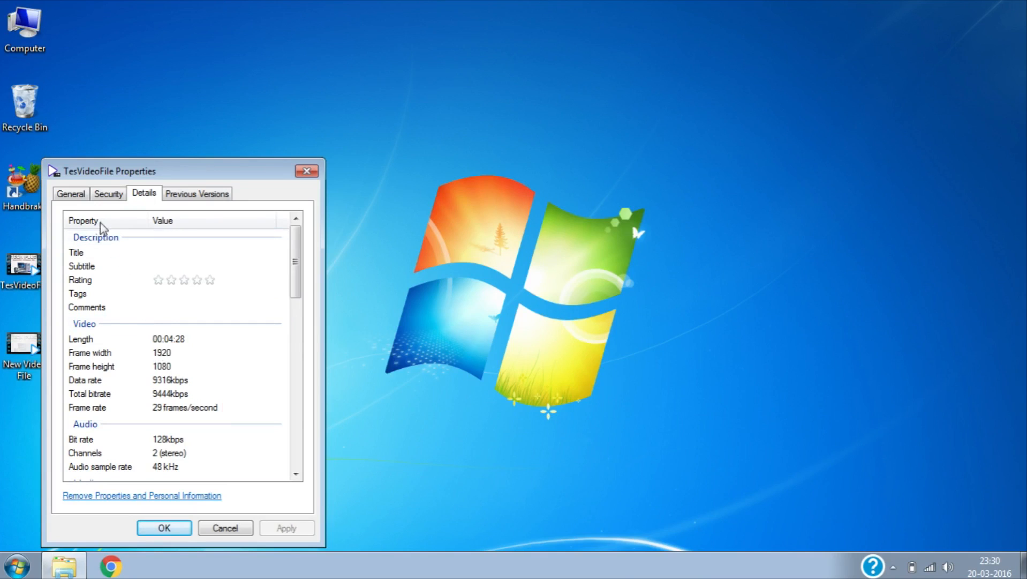
pyautogui.click(69, 192)
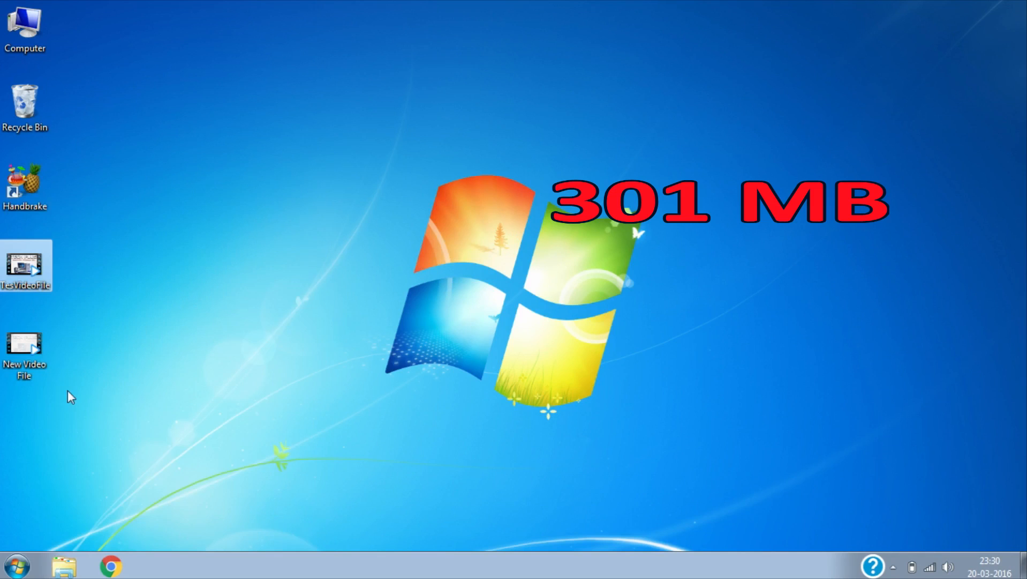
# Step: View New Video File's detailed properties showing 31.5 MB at an 818kbps video data rate
pyautogui.click(25, 353)
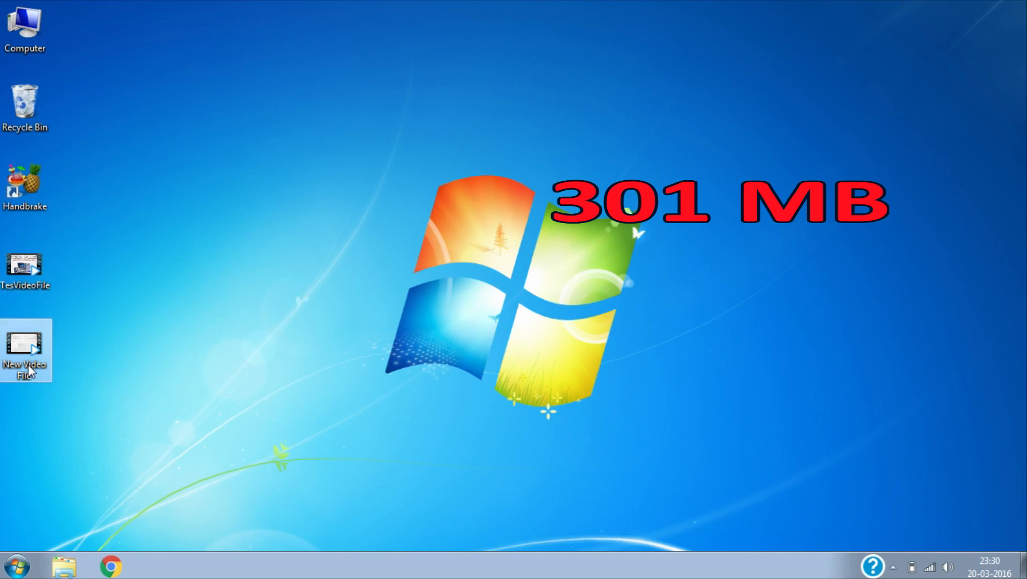
pyautogui.rightClick(26, 350)
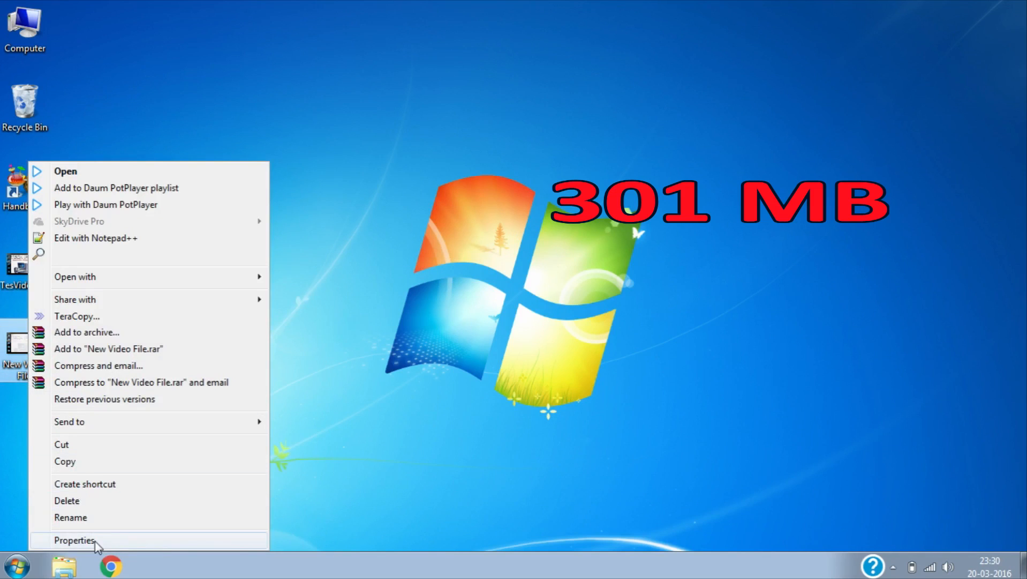
pyautogui.click(75, 540)
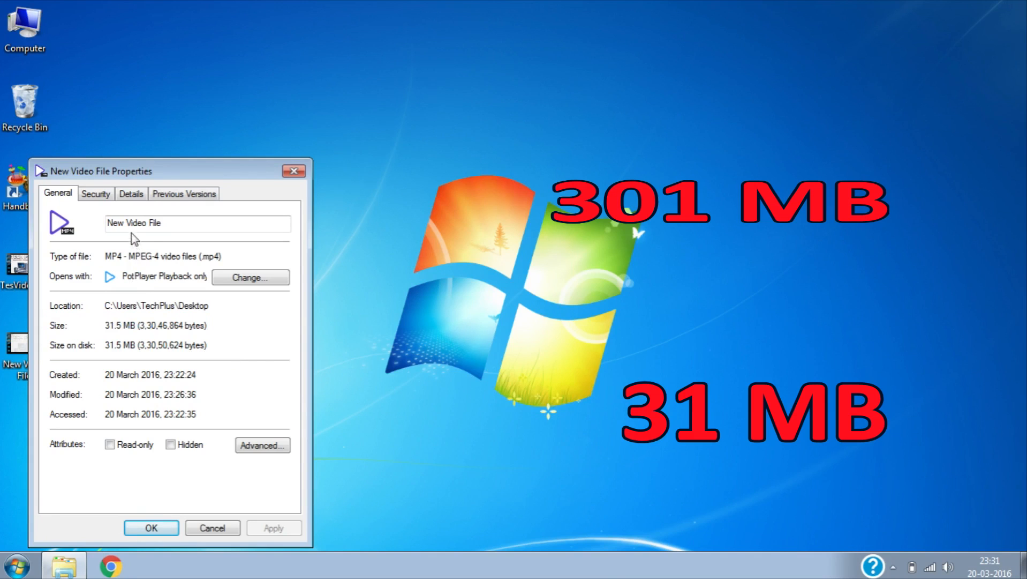
pyautogui.click(131, 193)
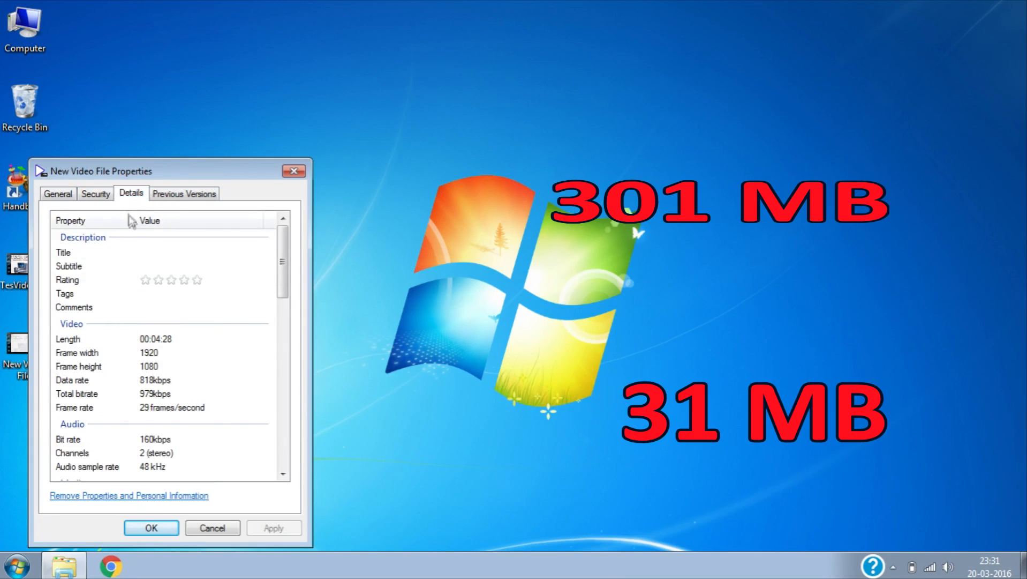
pyautogui.moveTo(162, 346)
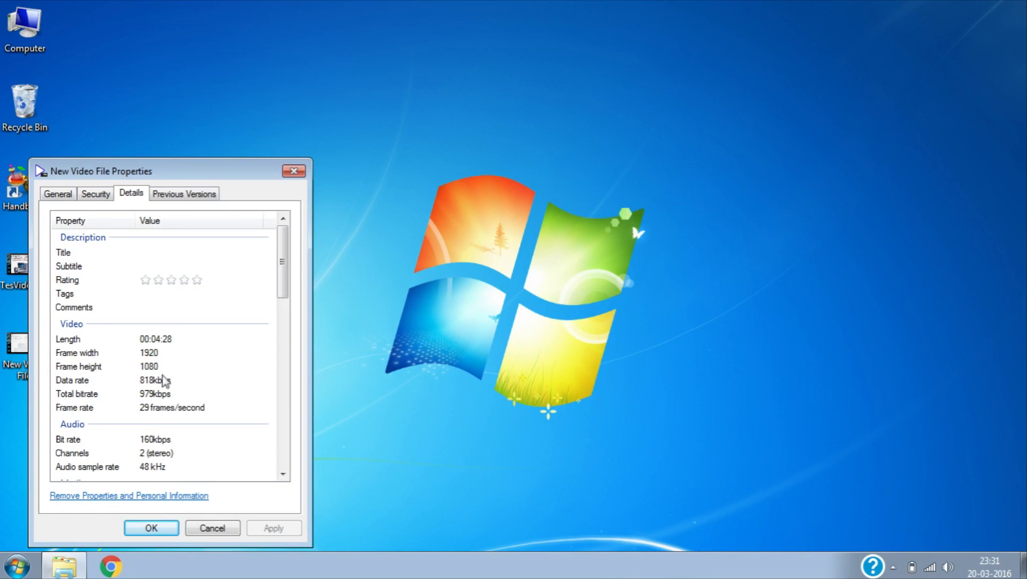
pyautogui.moveTo(161, 439)
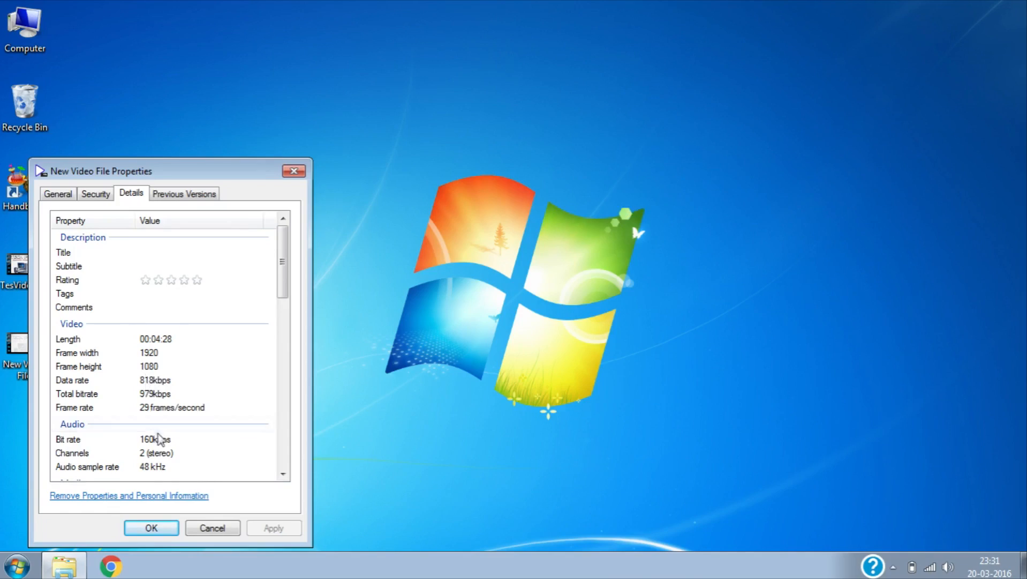